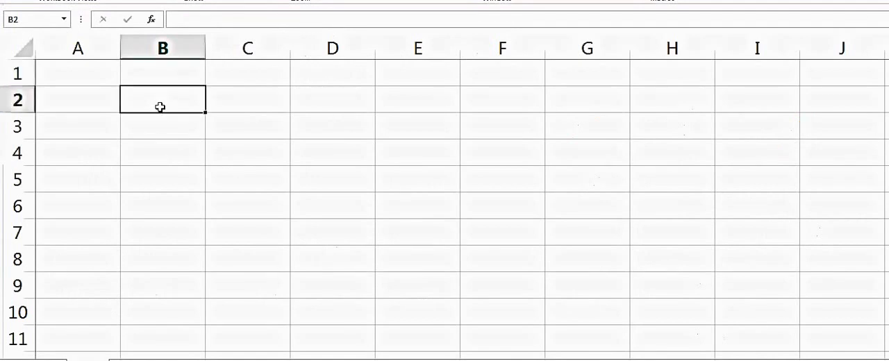
# - Label column B 'r (rate)' with rates from 2 upward and head column C 'time'
pyautogui.write('r (rate')
pyautogui.click(162, 126)
pyautogui.write('2')
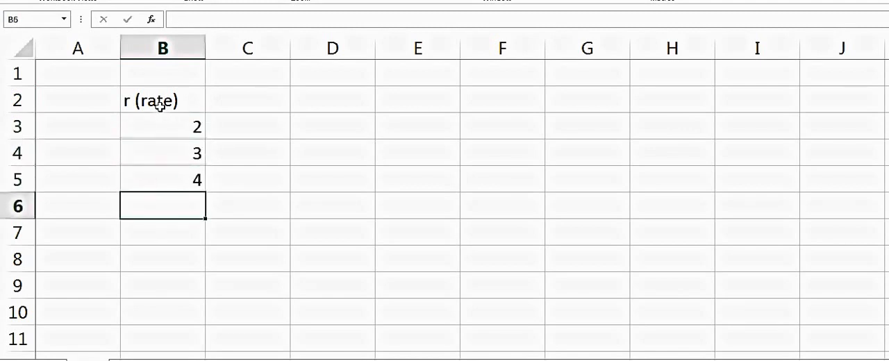
pyautogui.click(248, 100)
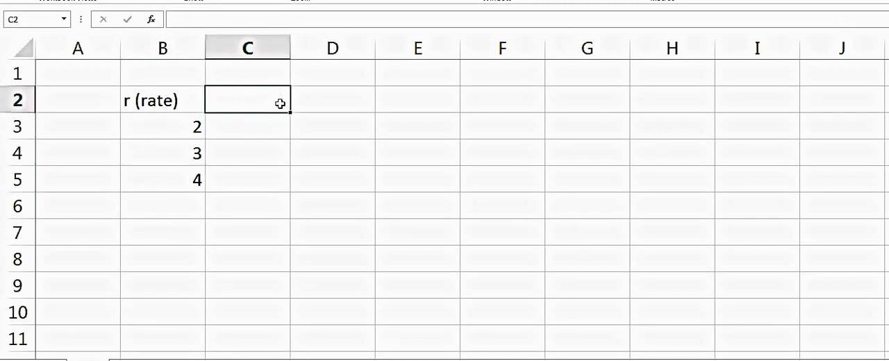
pyautogui.write('time')
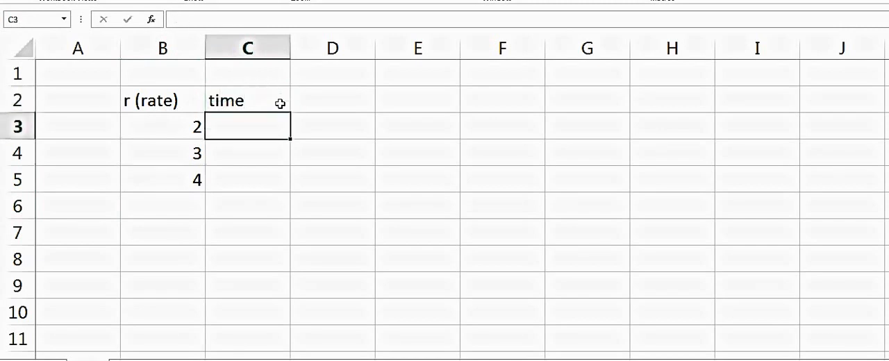
# - Compute the exact tripling time =log(3)/(log(1+B3/100)) for rate 2, giving 55.478
pyautogui.write('=log(')
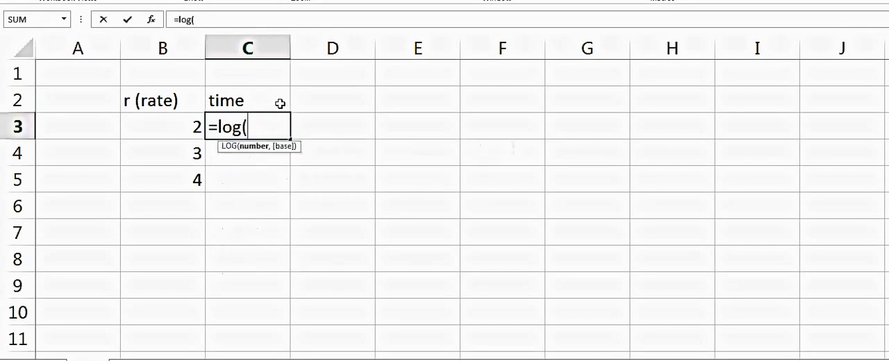
pyautogui.write('3)')
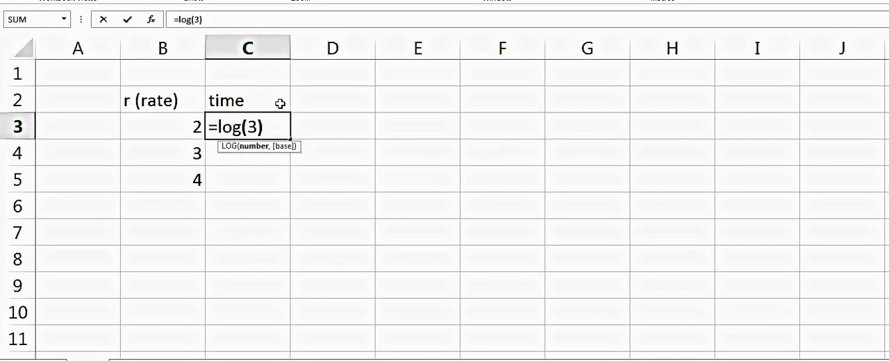
pyautogui.write('/(log')
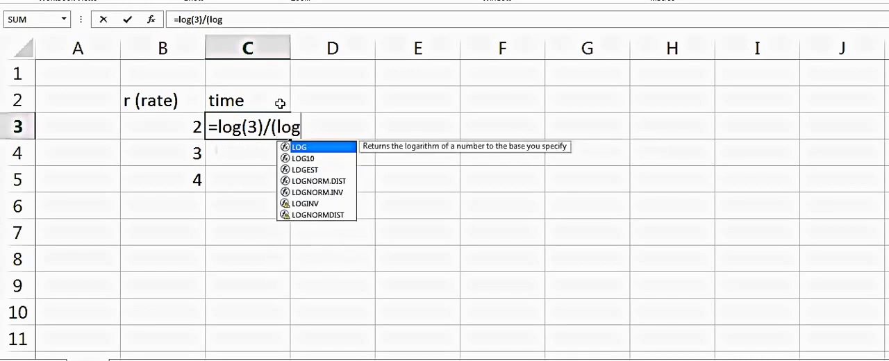
pyautogui.write('(1+')
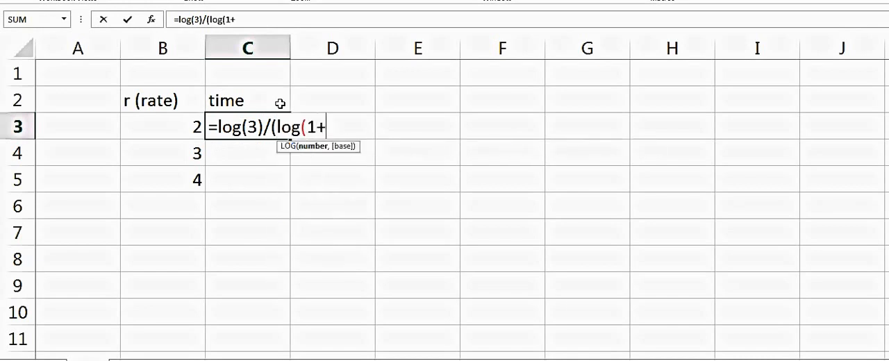
pyautogui.click(162, 127)
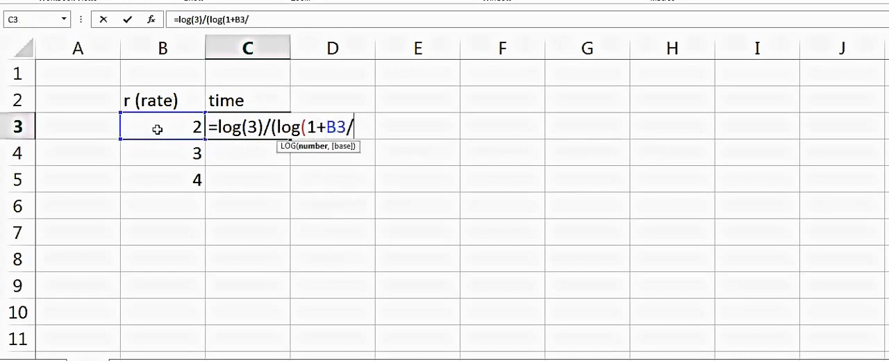
pyautogui.write('100)')
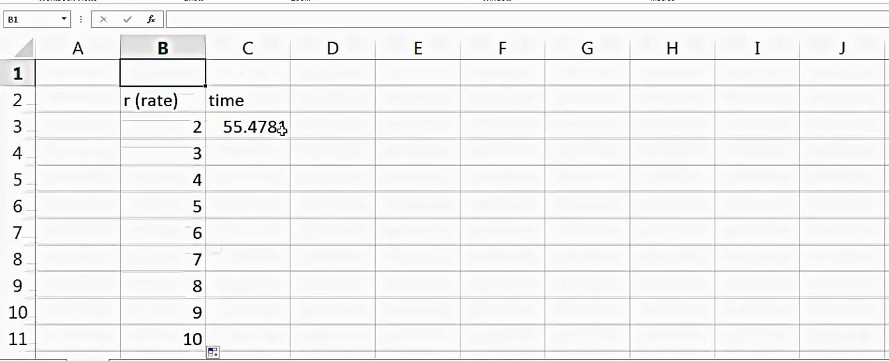
# - Fill times down to rate 13 and add a 'time x r' column =C3*B3 filled down (110.956 to 116.857)
pyautogui.click(248, 127)
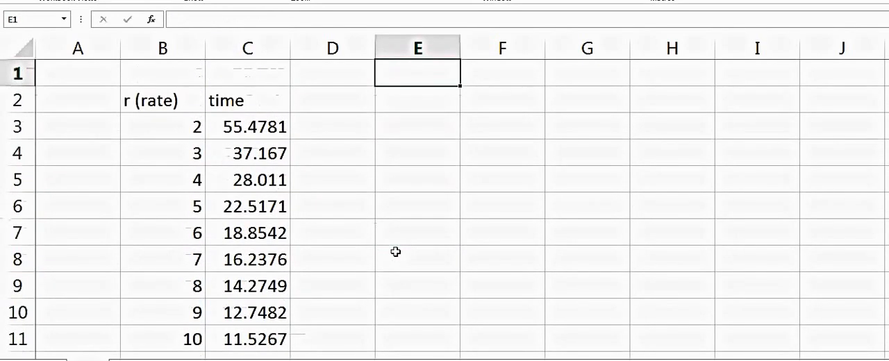
pyautogui.moveTo(325, 131)
pyautogui.write('t')
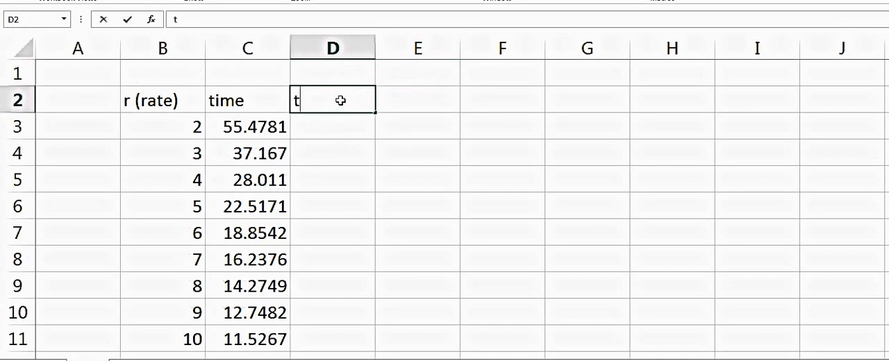
pyautogui.write('ime x r')
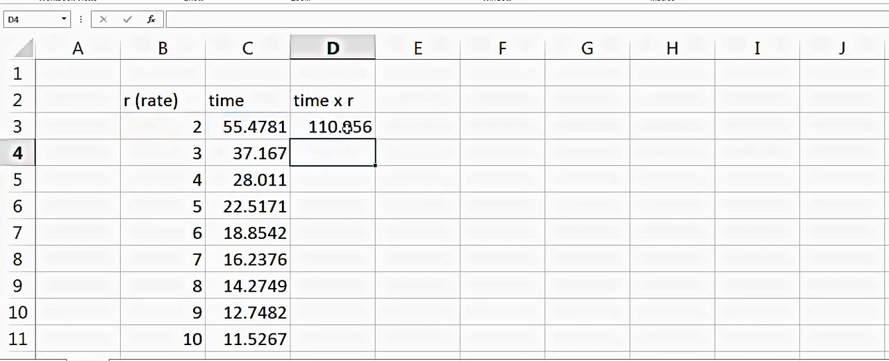
pyautogui.click(332, 127)
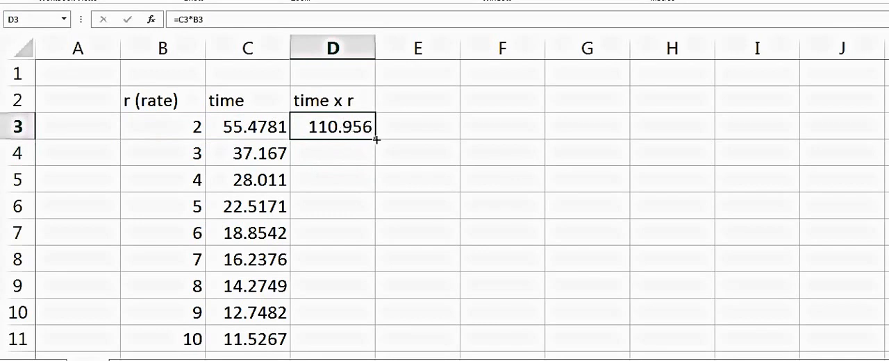
pyautogui.scroll(-3)
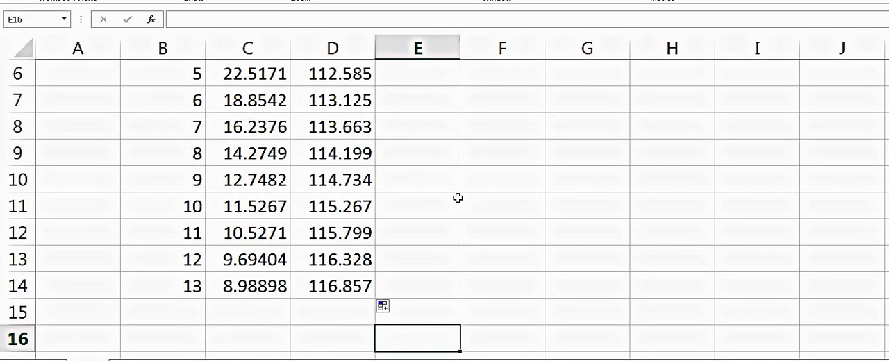
pyautogui.press('ctrl+Home')
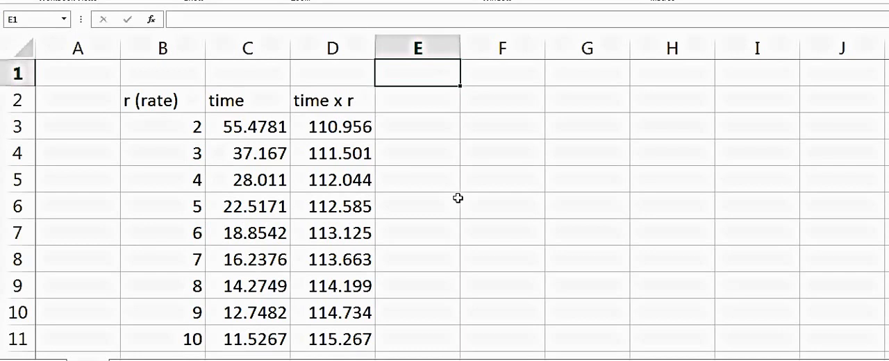
# - Head column F 'time (using trick)' and fill =115/B3 down, giving 57.5 at rate 2 to 11.5
pyautogui.click(503, 100)
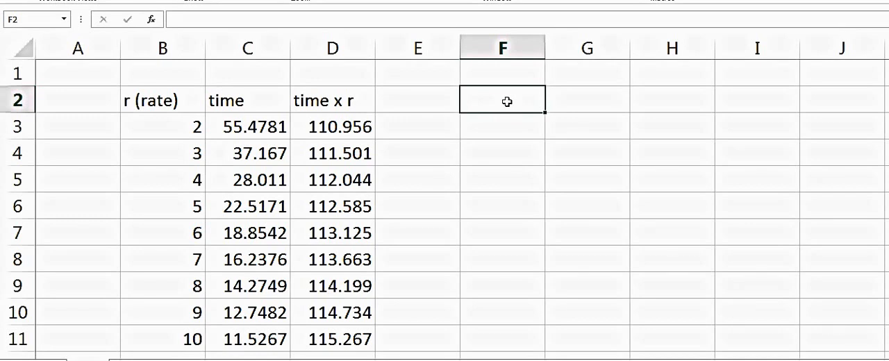
pyautogui.write('time')
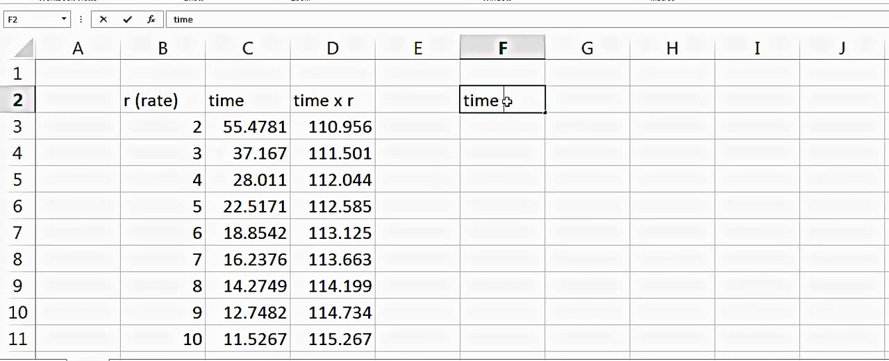
pyautogui.write('(using')
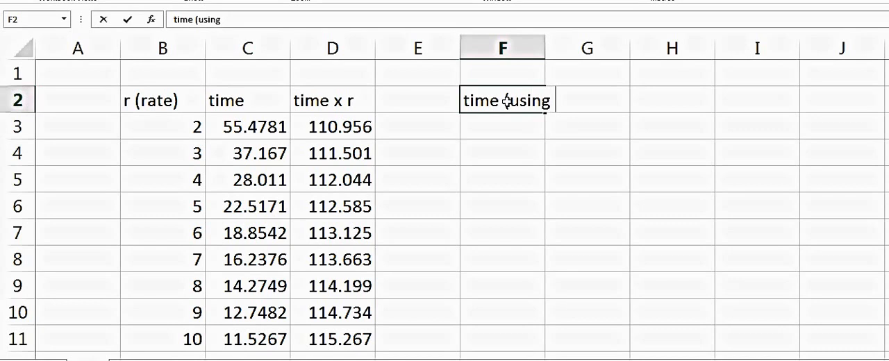
pyautogui.write('tricl)')
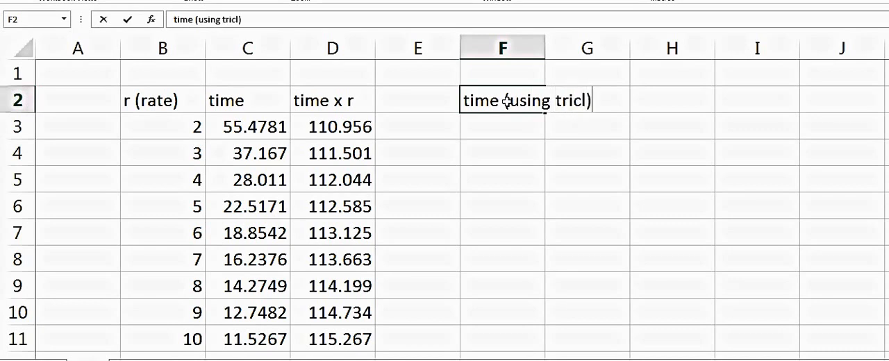
pyautogui.press('enter')
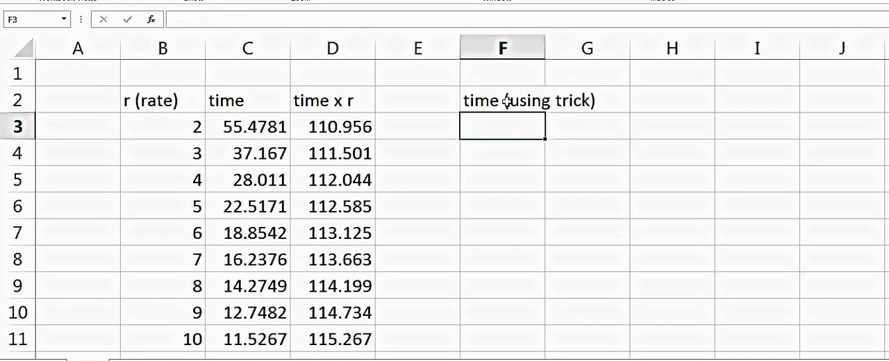
pyautogui.write('=D3')
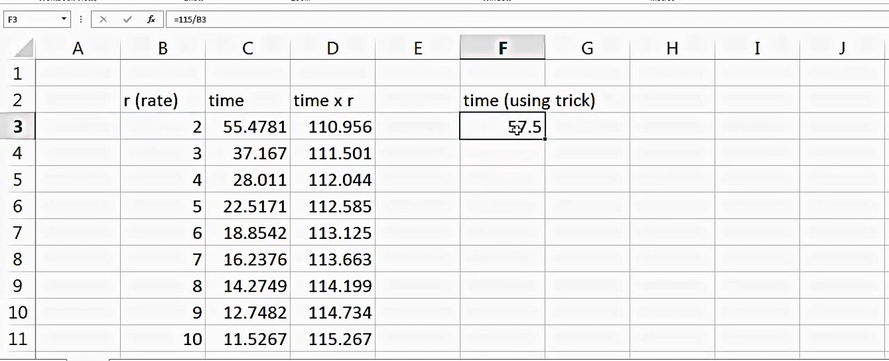
pyautogui.scroll(-3)
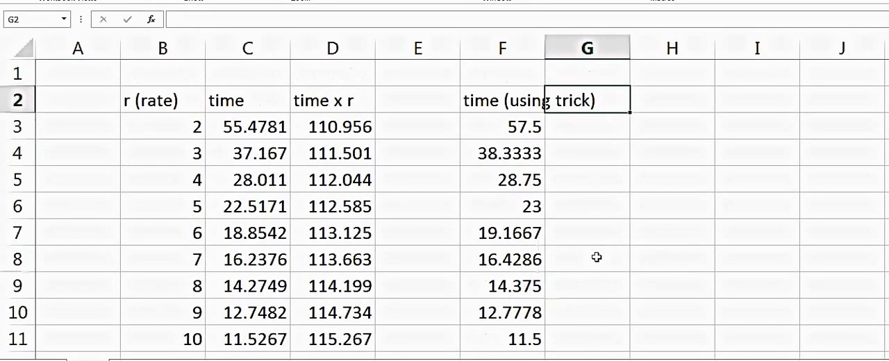
pyautogui.click(247, 234)
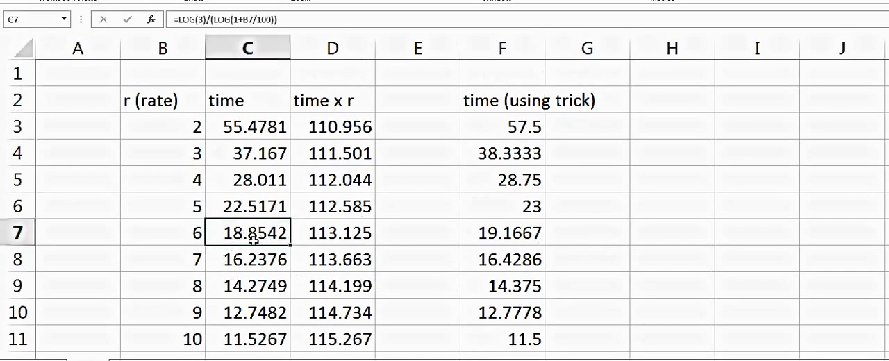
pyautogui.moveTo(438, 235)
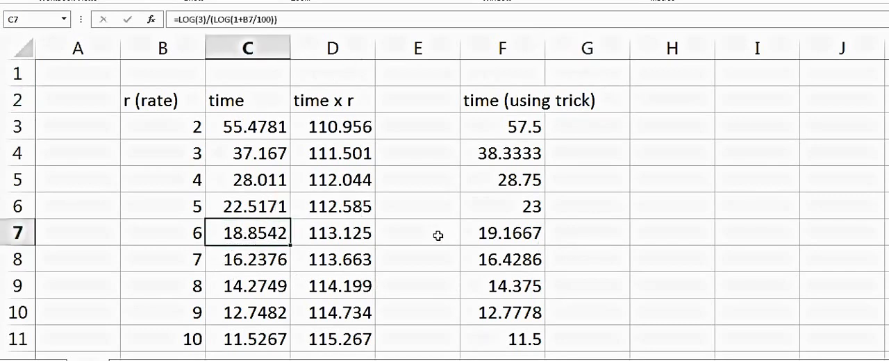
pyautogui.click(502, 234)
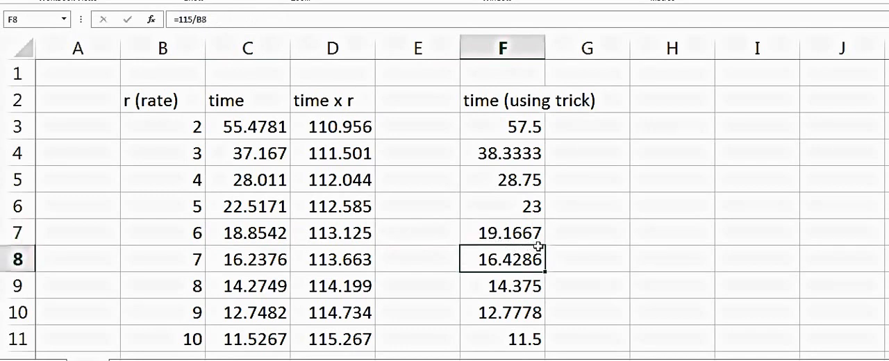
pyautogui.click(501, 339)
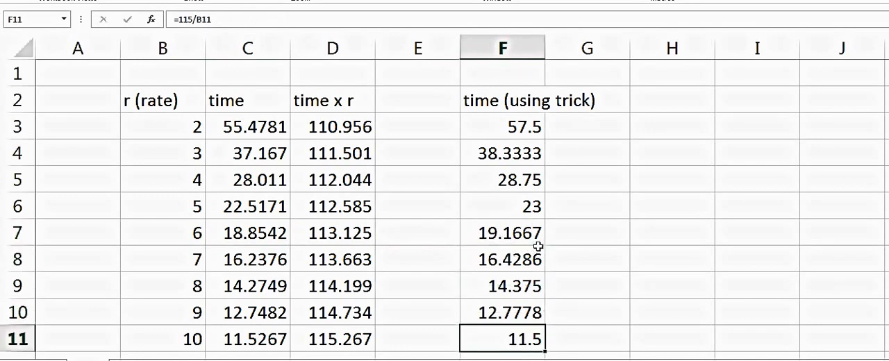
pyautogui.click(247, 339)
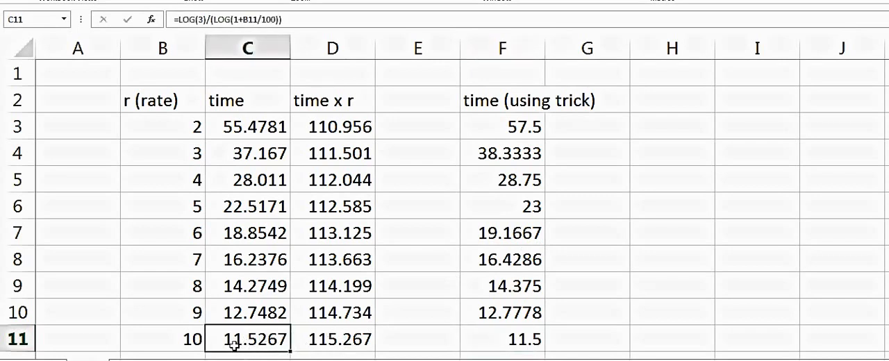
pyautogui.click(503, 339)
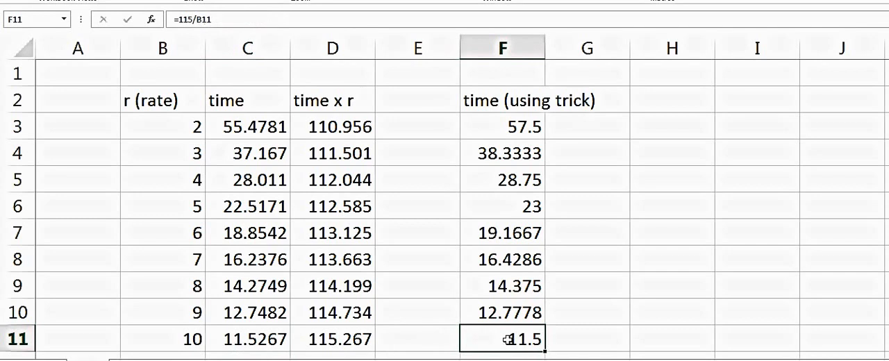
pyautogui.moveTo(614, 294)
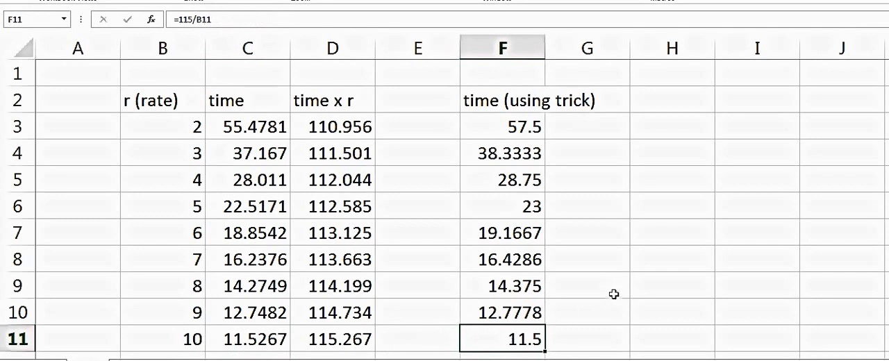